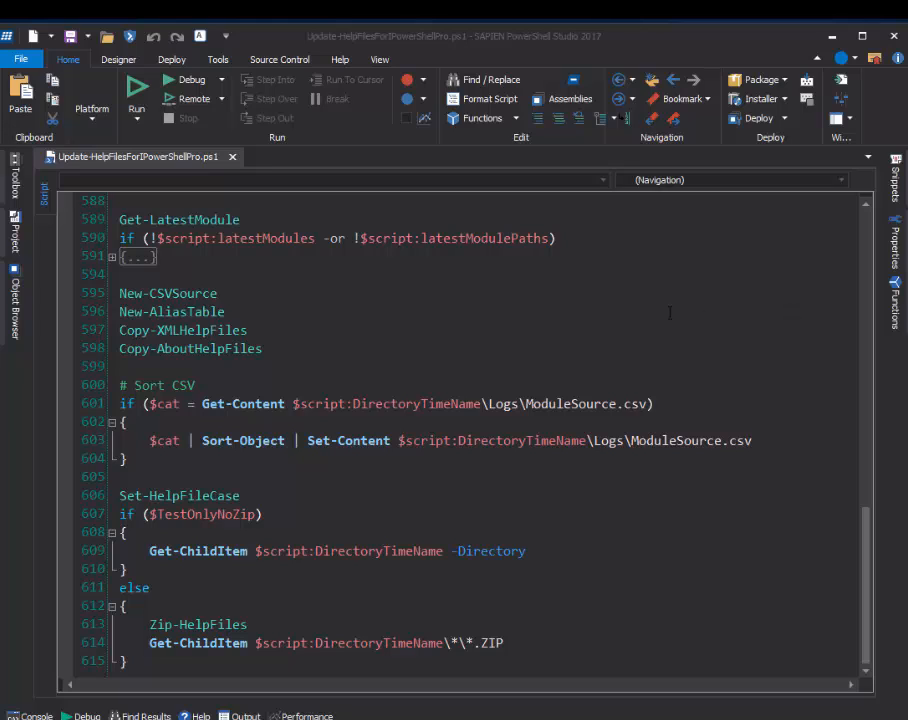
- Bring up the editor context menu on the New-AliasTable call on line 596
{"action": "left_click", "coordinate": [225, 311]}
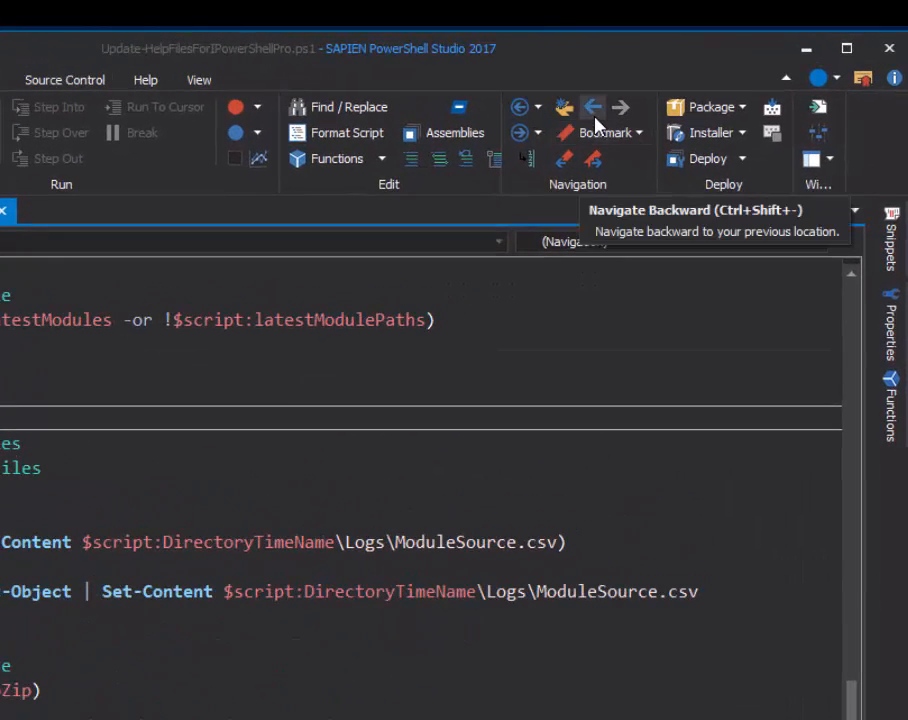
{"action": "mouse_move", "coordinate": [634, 116]}
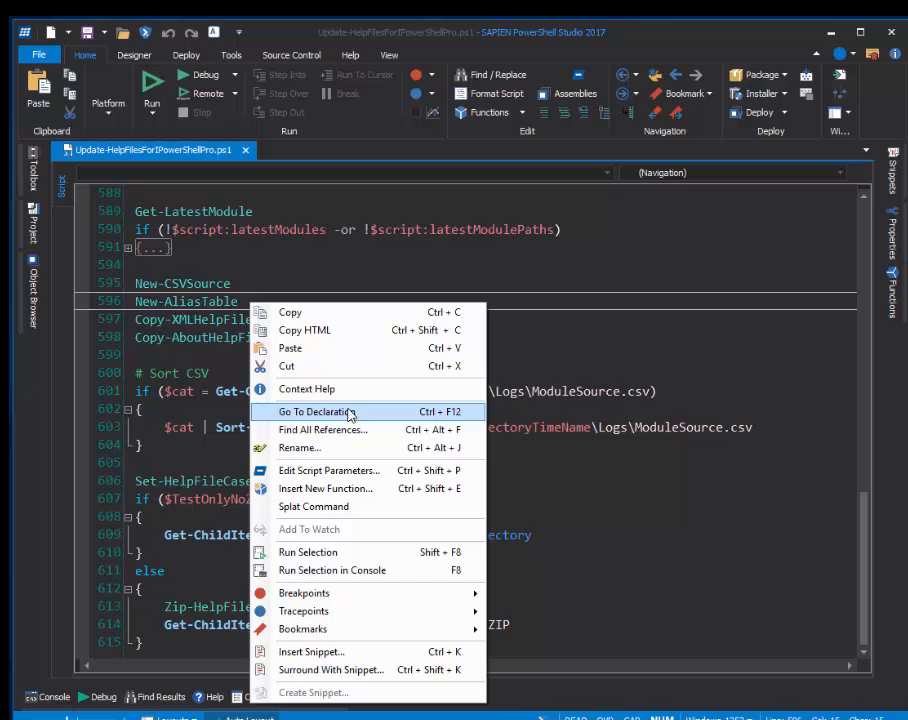
- Jump to the New-AliasTable declaration at line 281 and scroll through its module-alias loop
{"action": "left_click", "coordinate": [310, 411]}
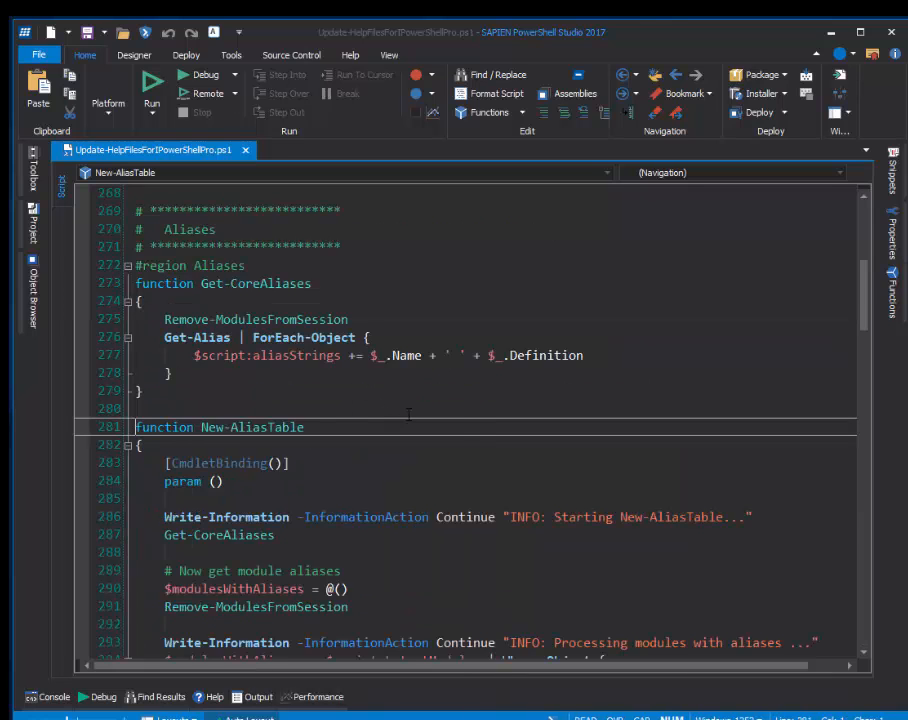
{"action": "scroll", "scroll_direction": "down", "scroll_amount": 3}
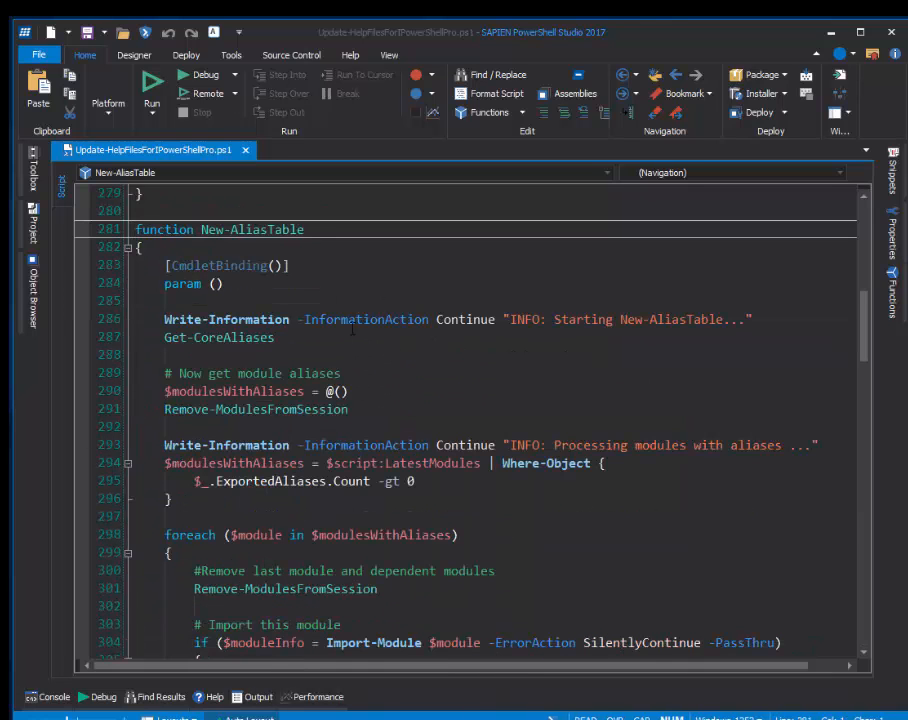
{"action": "scroll", "scroll_direction": "down", "scroll_amount": 3}
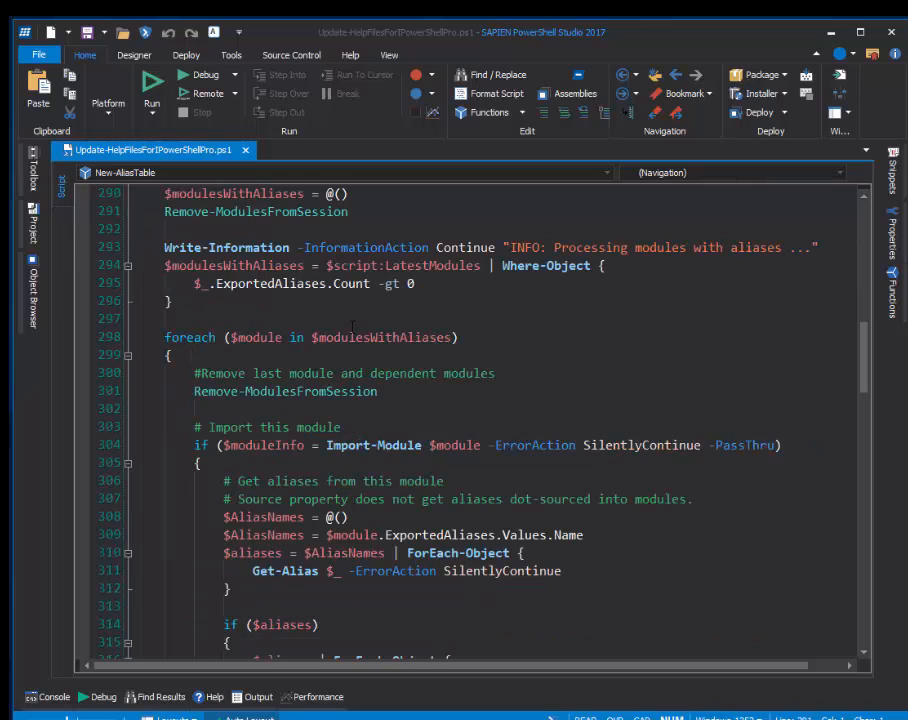
{"action": "mouse_move", "coordinate": [358, 337]}
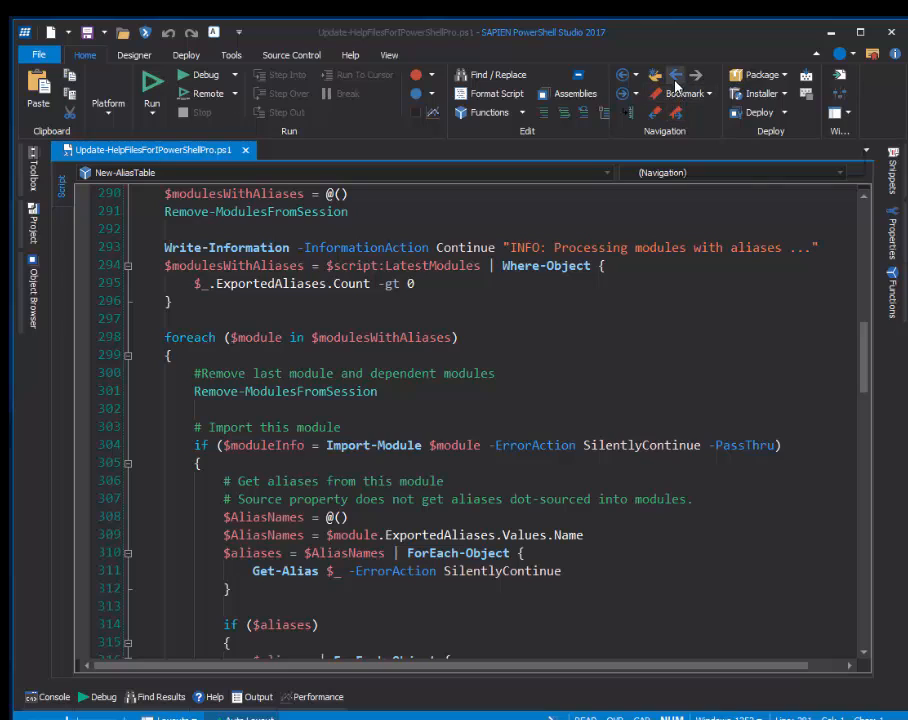
{"action": "mouse_move", "coordinate": [676, 75]}
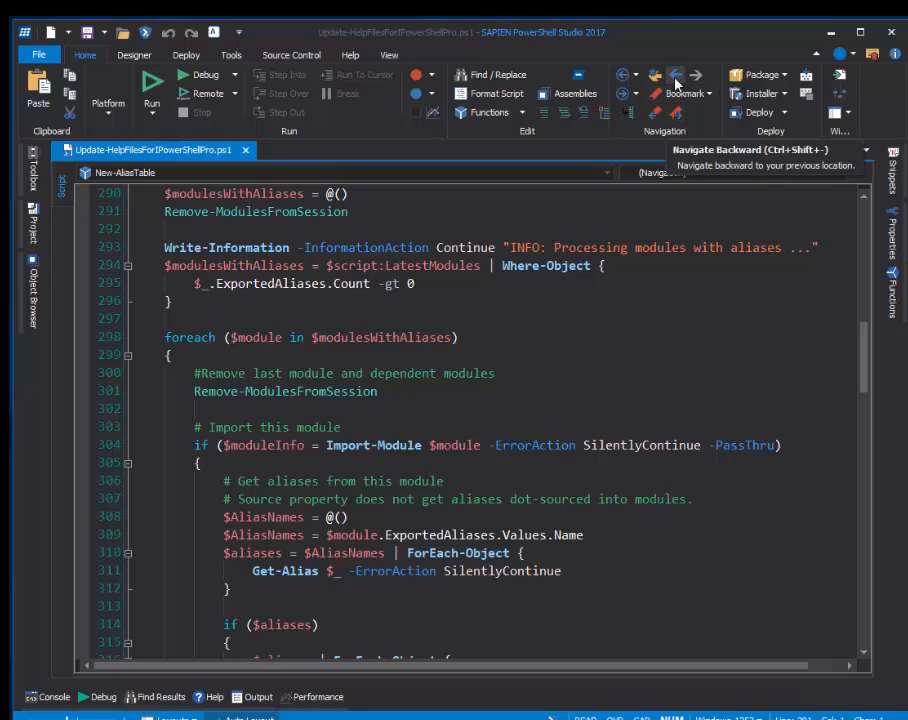
{"action": "mouse_move", "coordinate": [674, 75]}
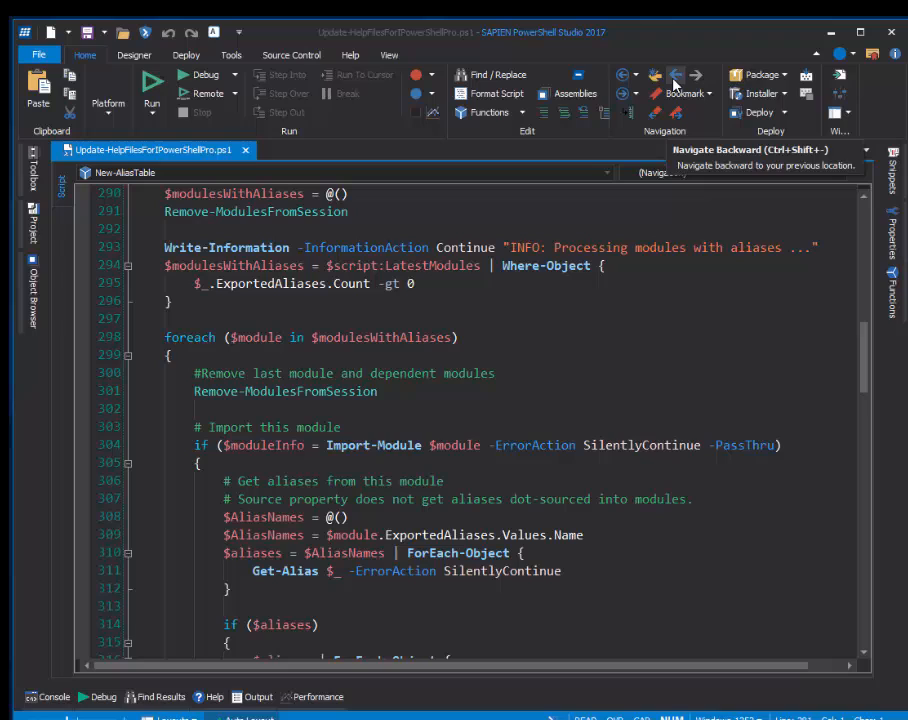
{"action": "mouse_move", "coordinate": [674, 78]}
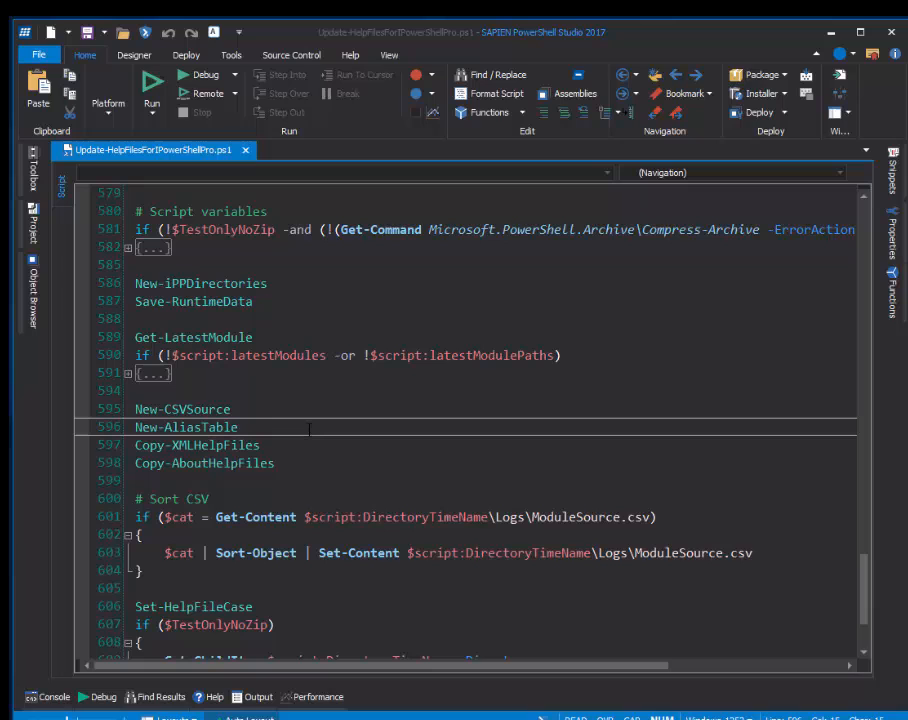
- Select the line 583 throw statement 'Missing Compress-Archive. Run with -TestOnlyNoZip.'
{"action": "scroll", "scroll_direction": "down", "scroll_amount": 3}
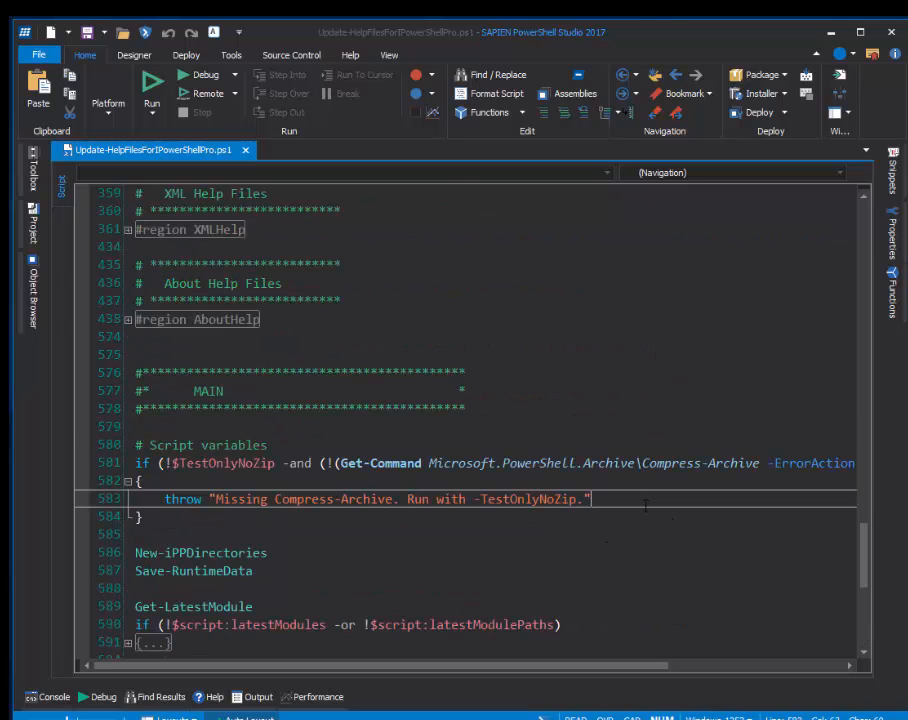
{"action": "triple_click", "coordinate": [385, 499]}
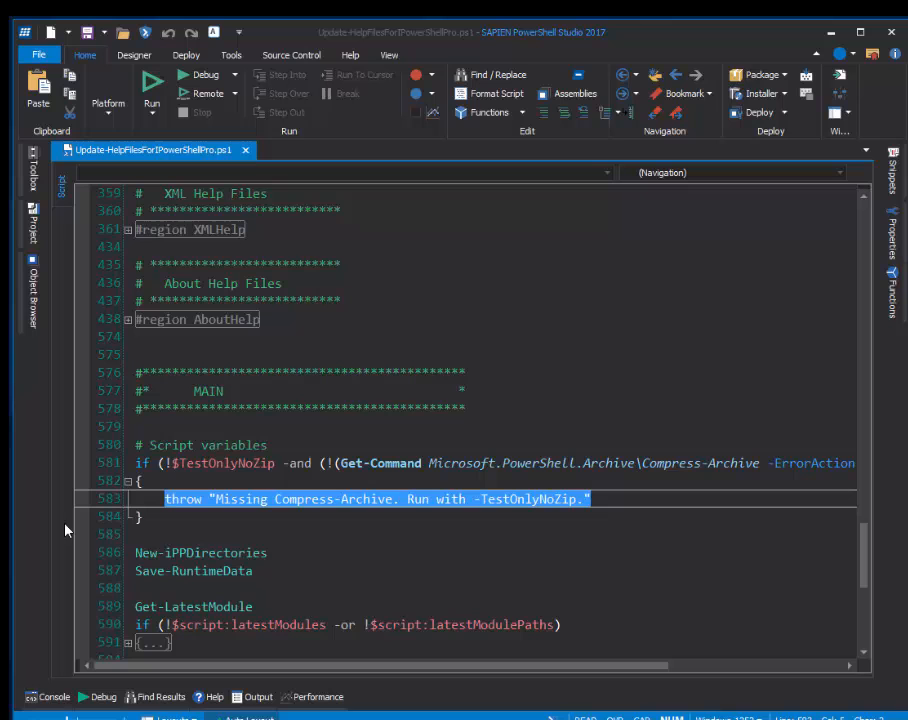
{"action": "mouse_move", "coordinate": [84, 527]}
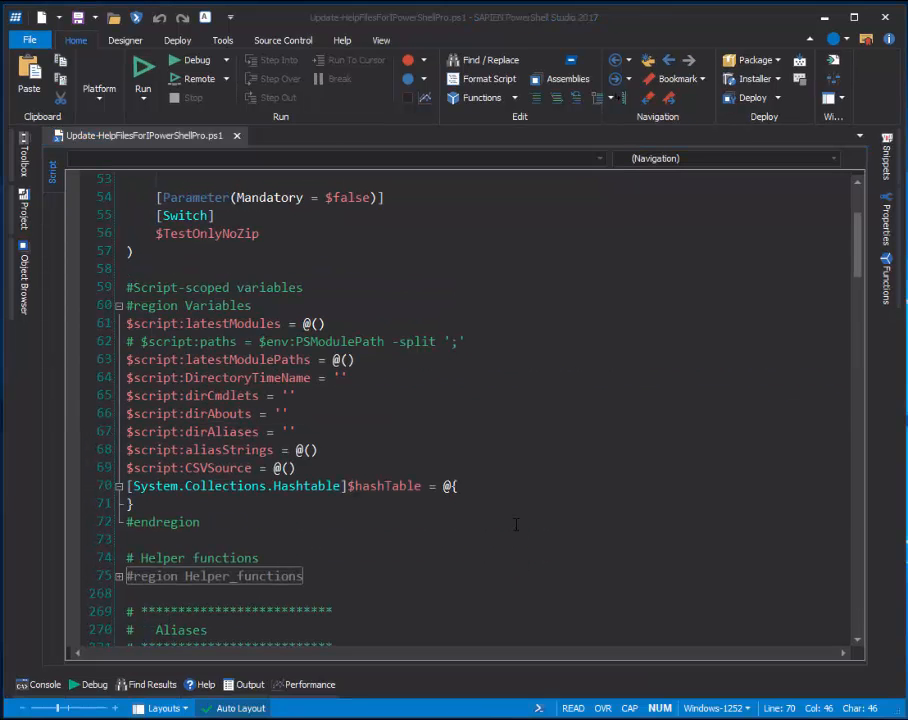
- Show the Sapien Forums thread 'PowerShell Studio 2016 -Navigation - Back Button' in the browser
{"action": "left_click", "coordinate": [458, 486]}
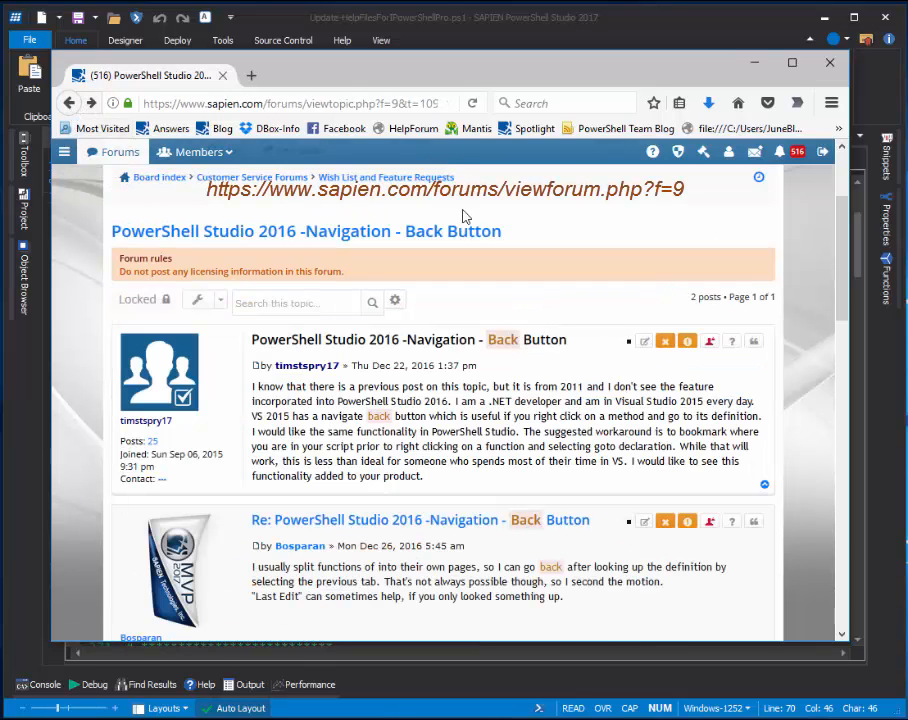
{"action": "mouse_move", "coordinate": [583, 248]}
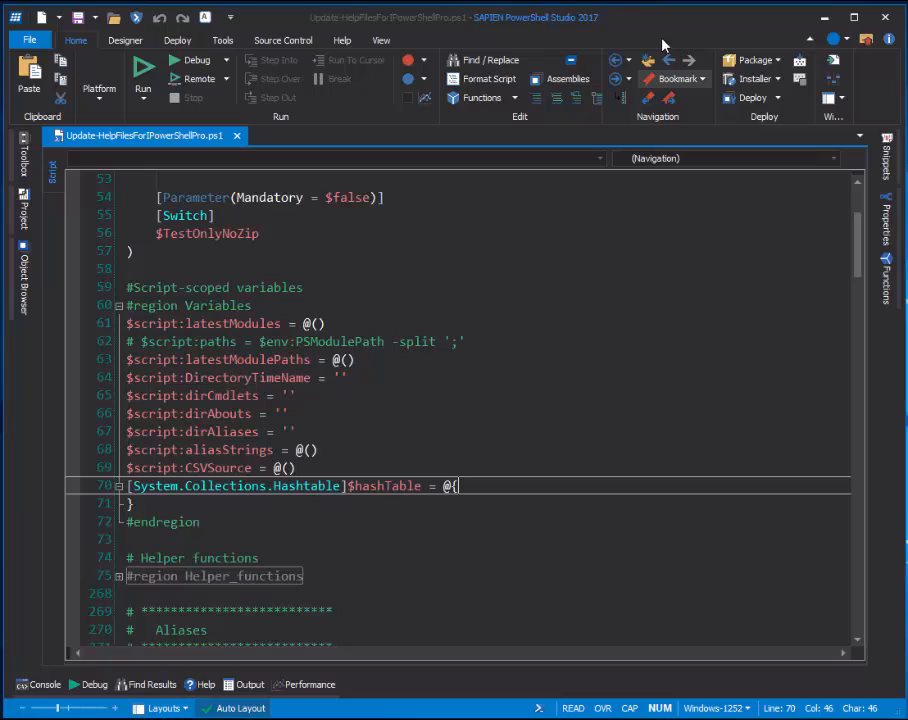
{"action": "mouse_move", "coordinate": [668, 61]}
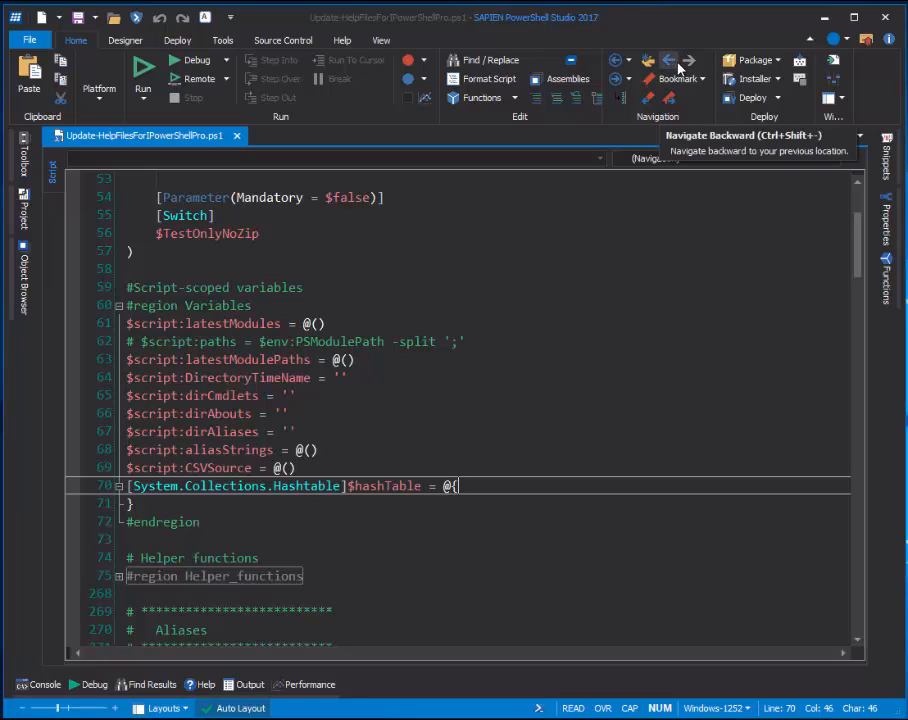
{"action": "mouse_move", "coordinate": [692, 62]}
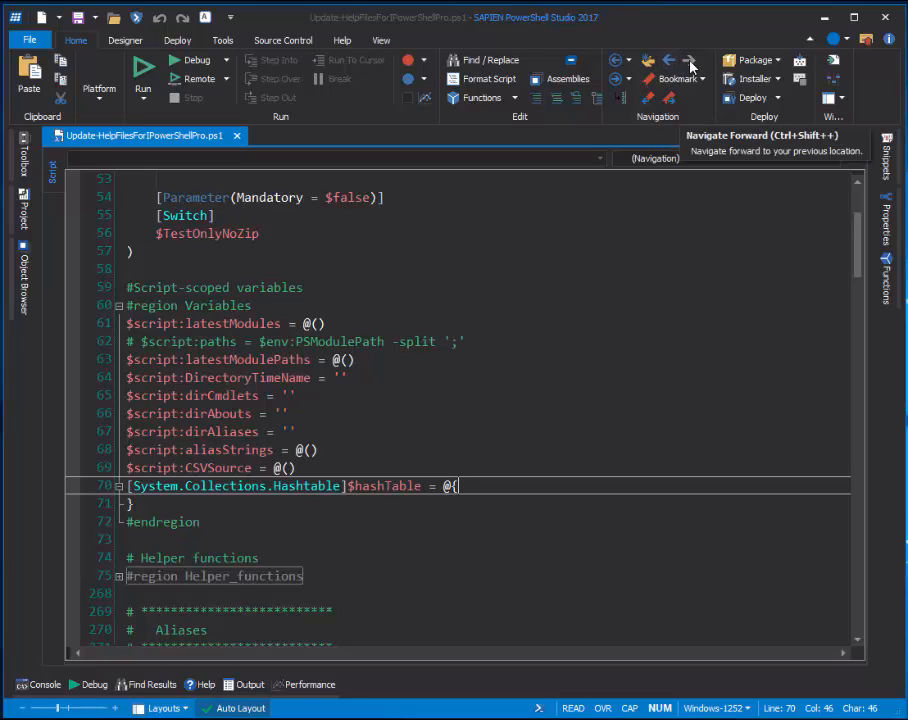
{"action": "mouse_move", "coordinate": [530, 223]}
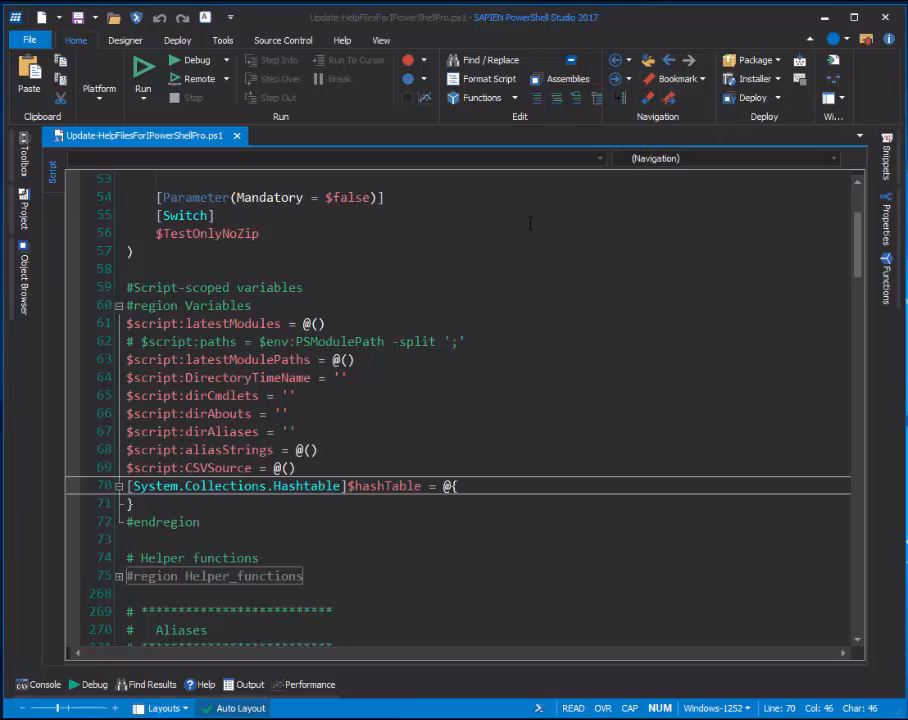